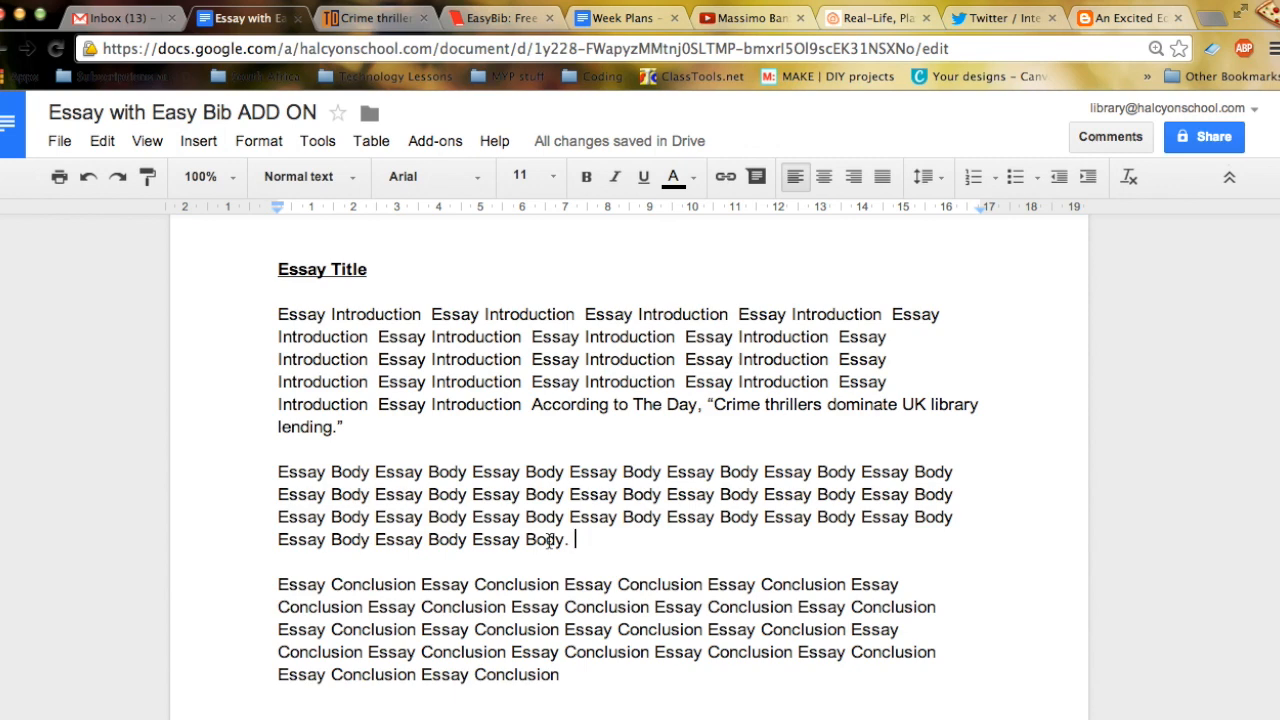
Install the free Merge by MailChimp add-on from the gallery and accept its permission request
{"action": "left_click", "coordinate": [435, 140]}
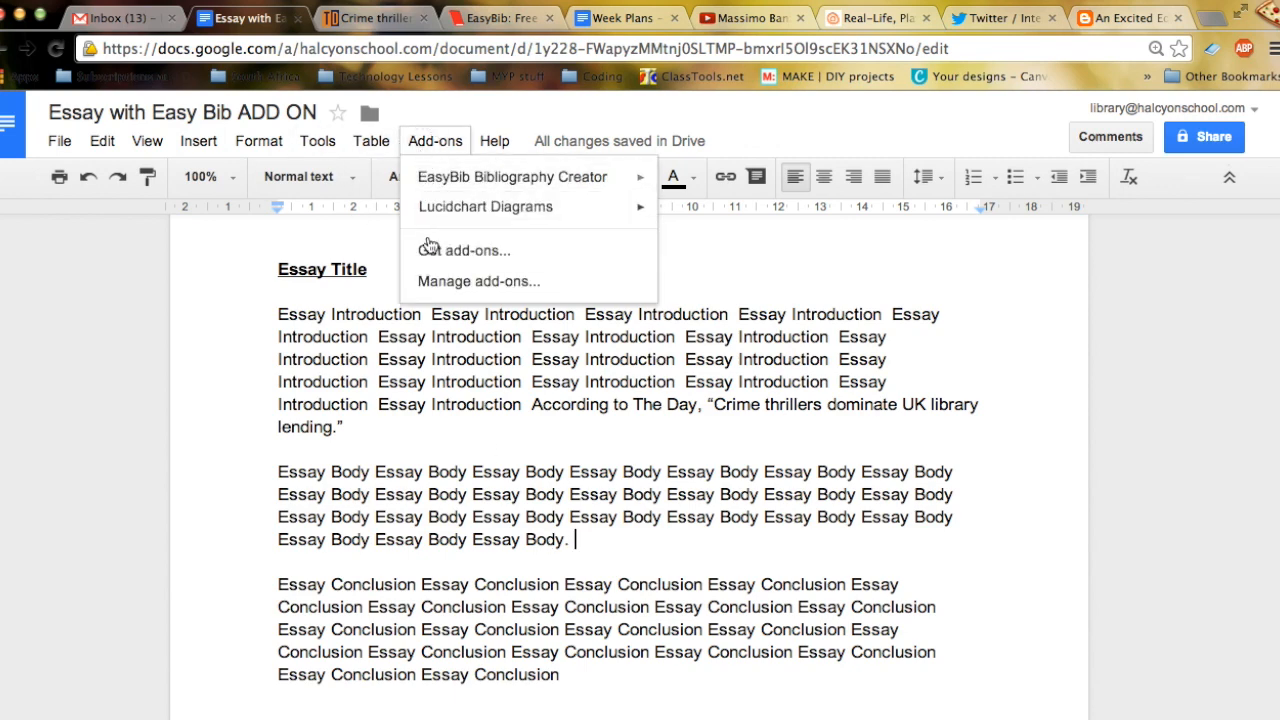
{"action": "left_click", "coordinate": [475, 250]}
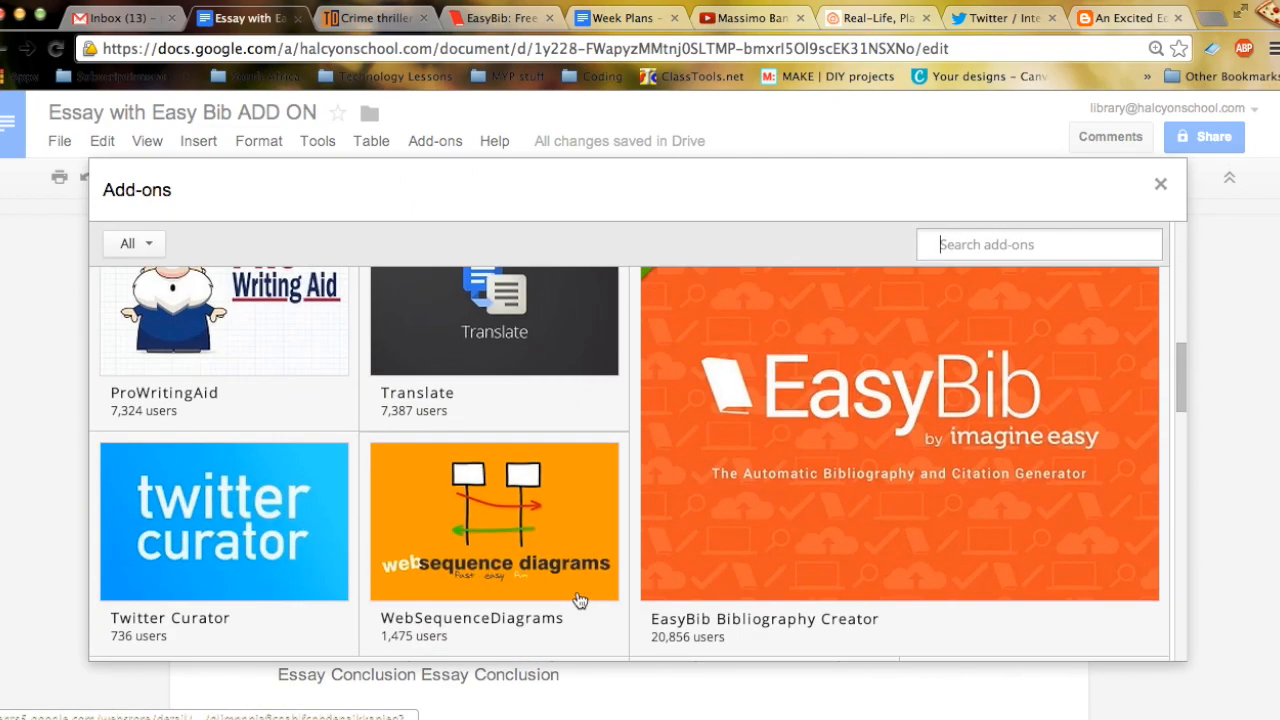
{"action": "mouse_move", "coordinate": [823, 465]}
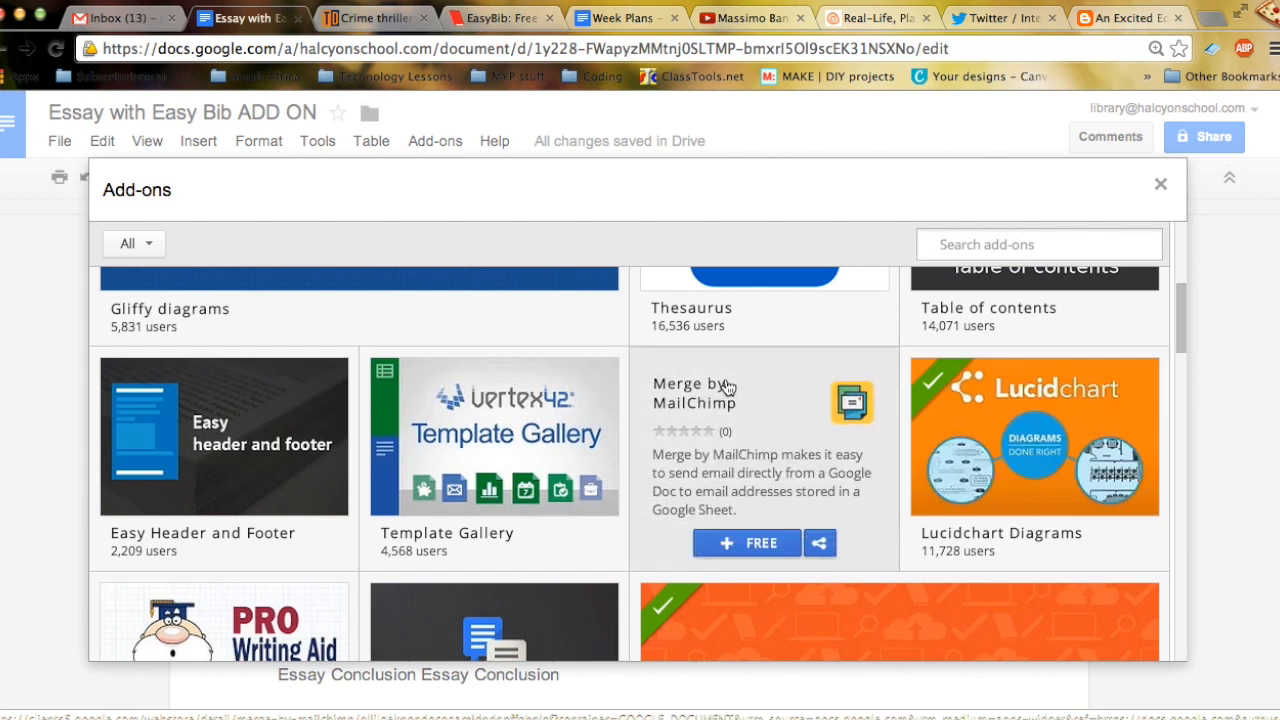
{"action": "mouse_move", "coordinate": [770, 562]}
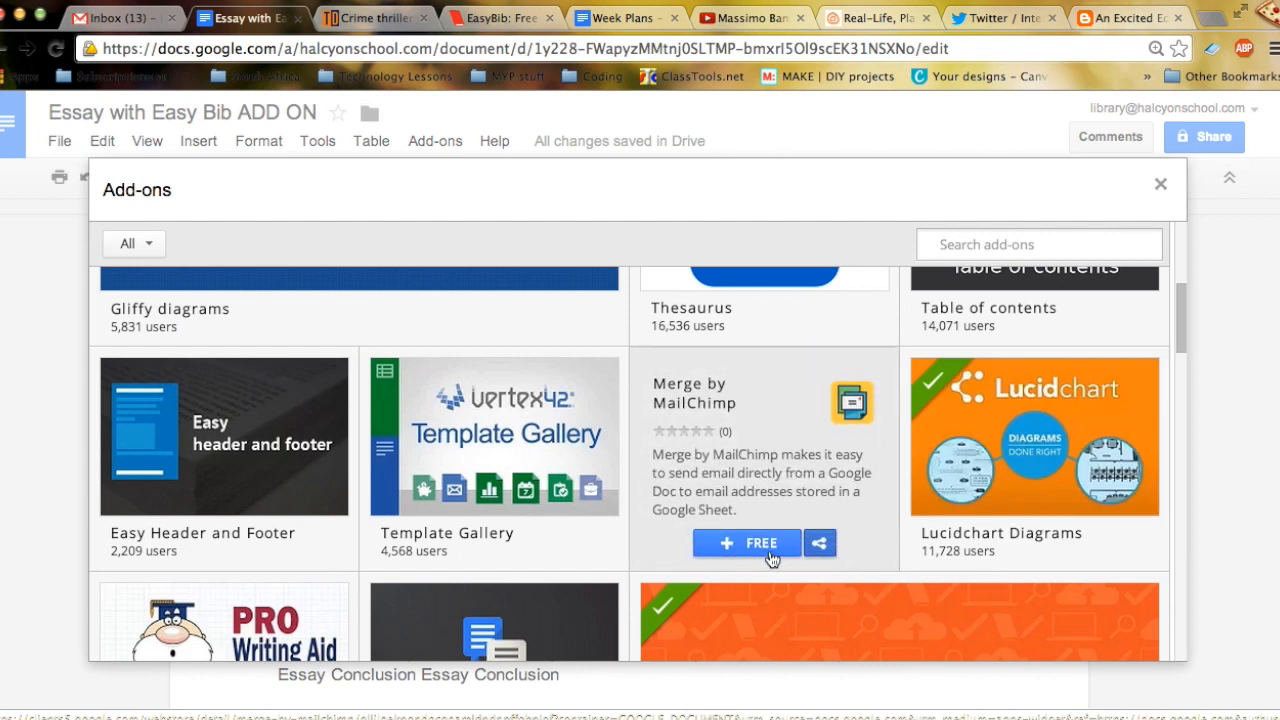
{"action": "mouse_move", "coordinate": [769, 559]}
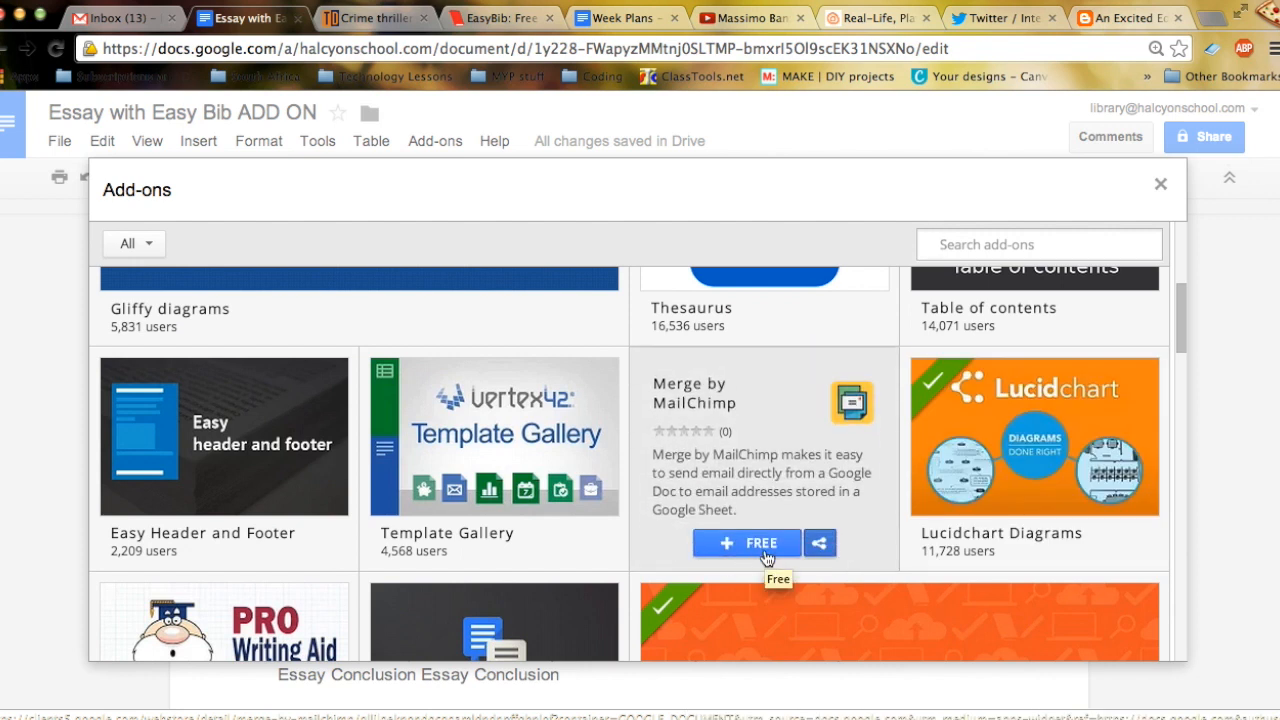
{"action": "mouse_move", "coordinate": [753, 544]}
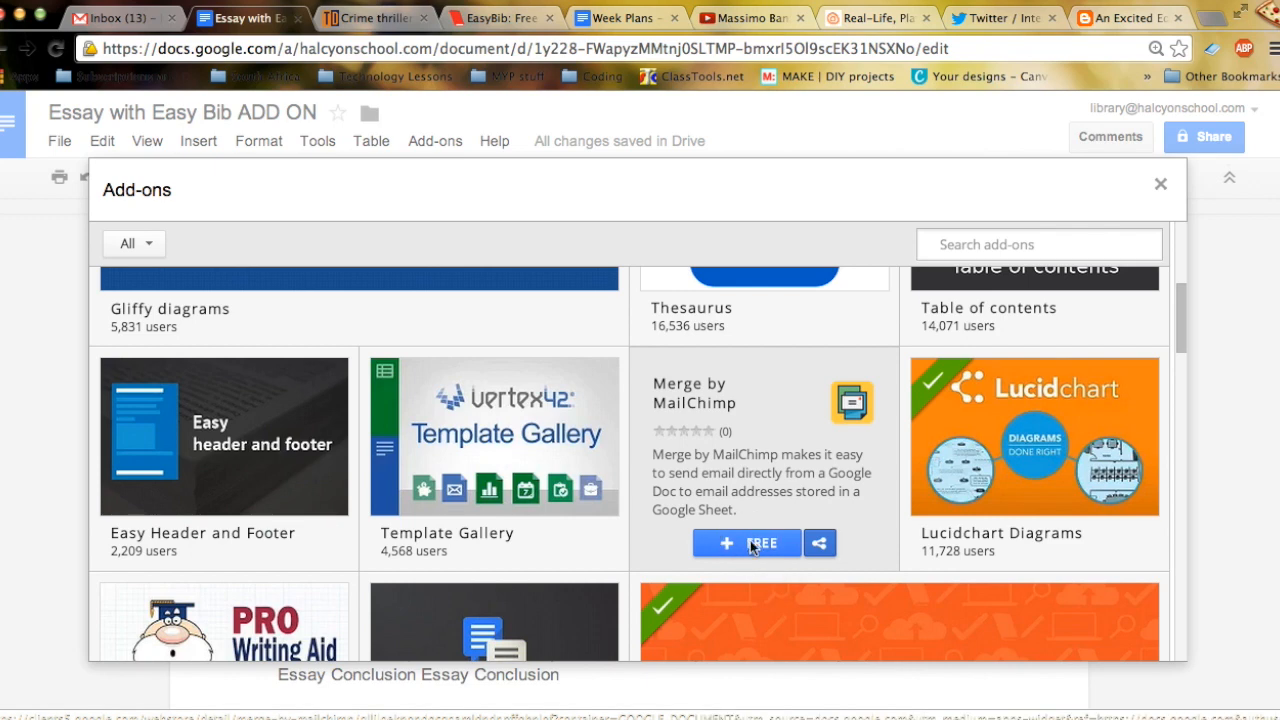
{"action": "left_click", "coordinate": [746, 543]}
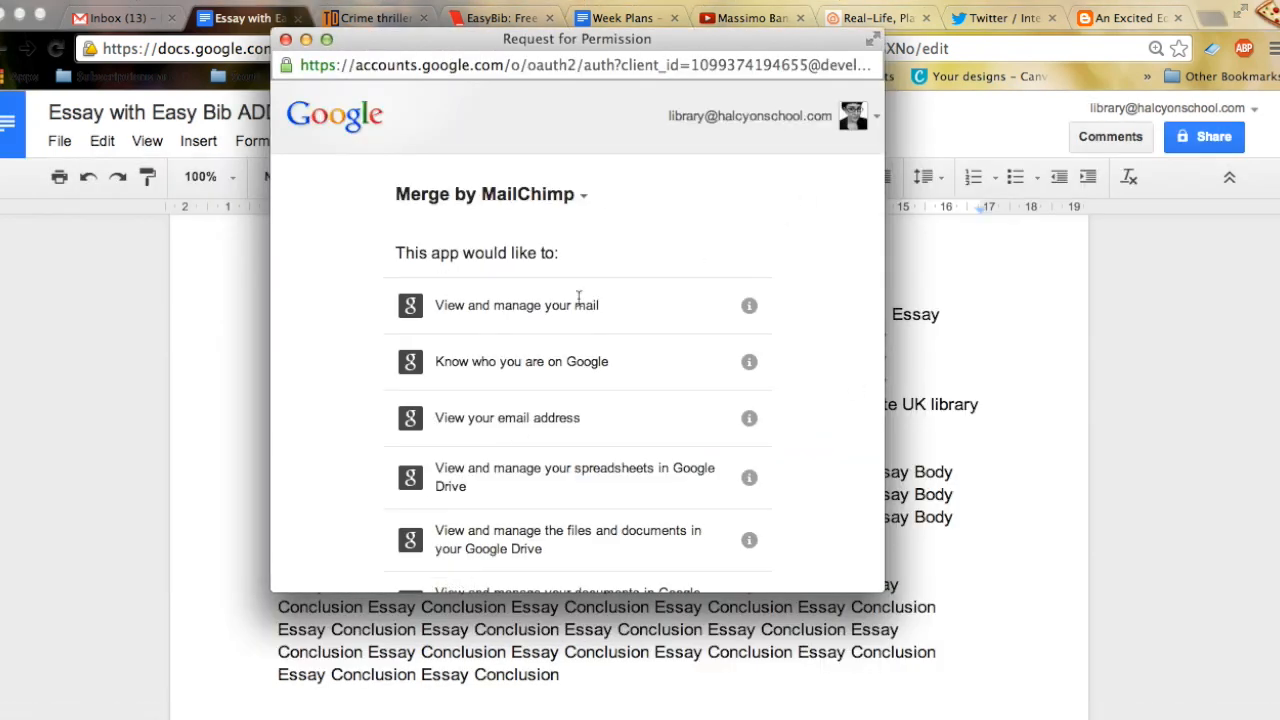
{"action": "scroll", "scroll_direction": "down", "scroll_amount": 3}
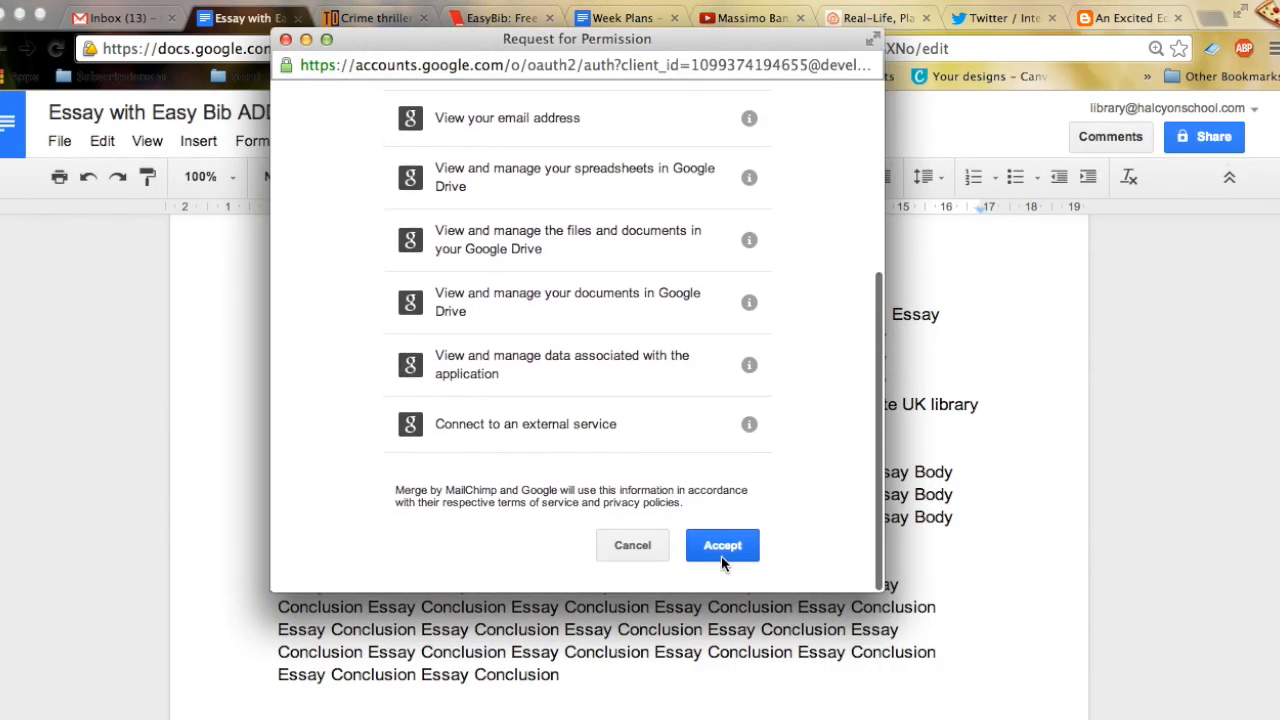
{"action": "left_click", "coordinate": [722, 545]}
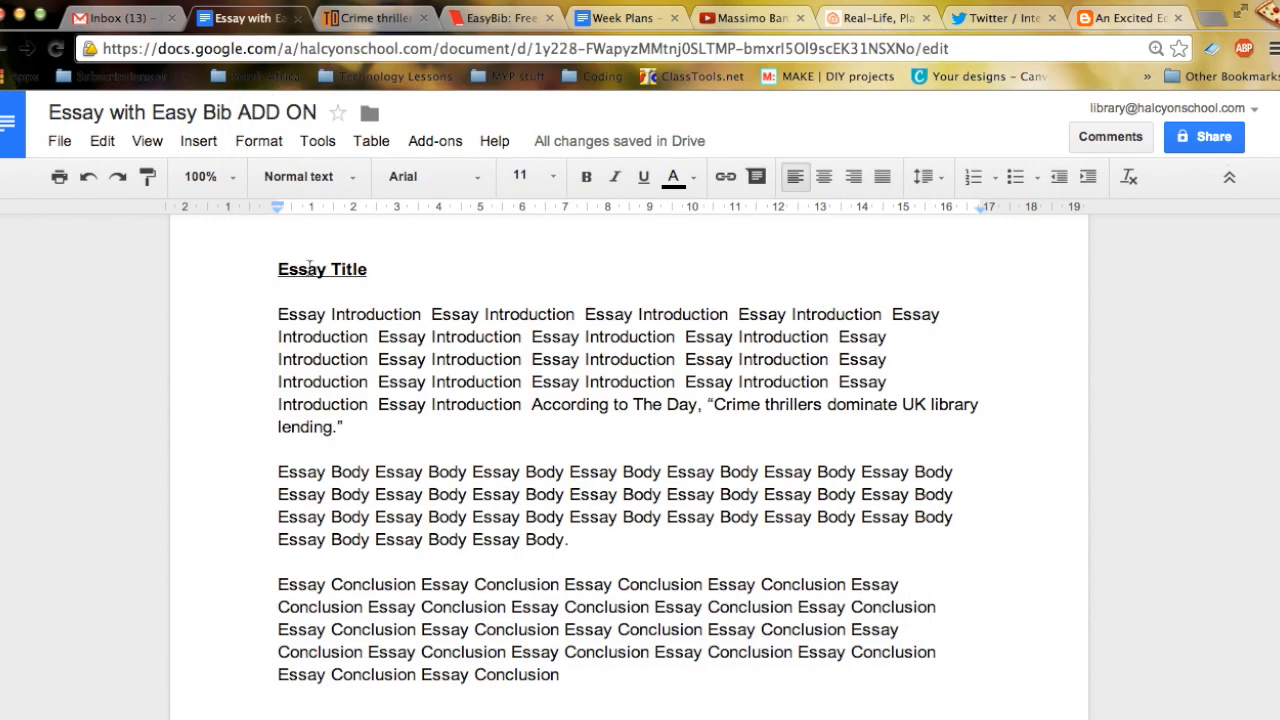
{"action": "mouse_move", "coordinate": [425, 195]}
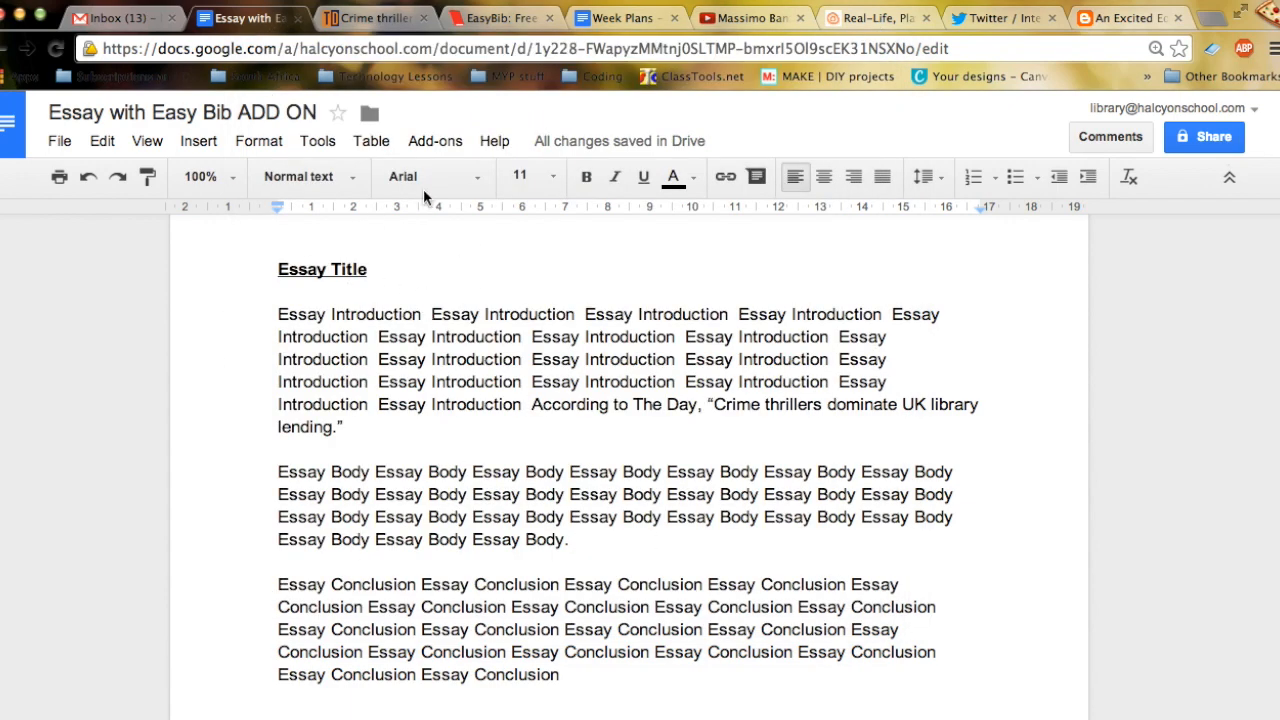
Start EasyBib Bibliography Creator and enter the Crime thrillers article URL as a Website source
{"action": "left_click", "coordinate": [435, 140]}
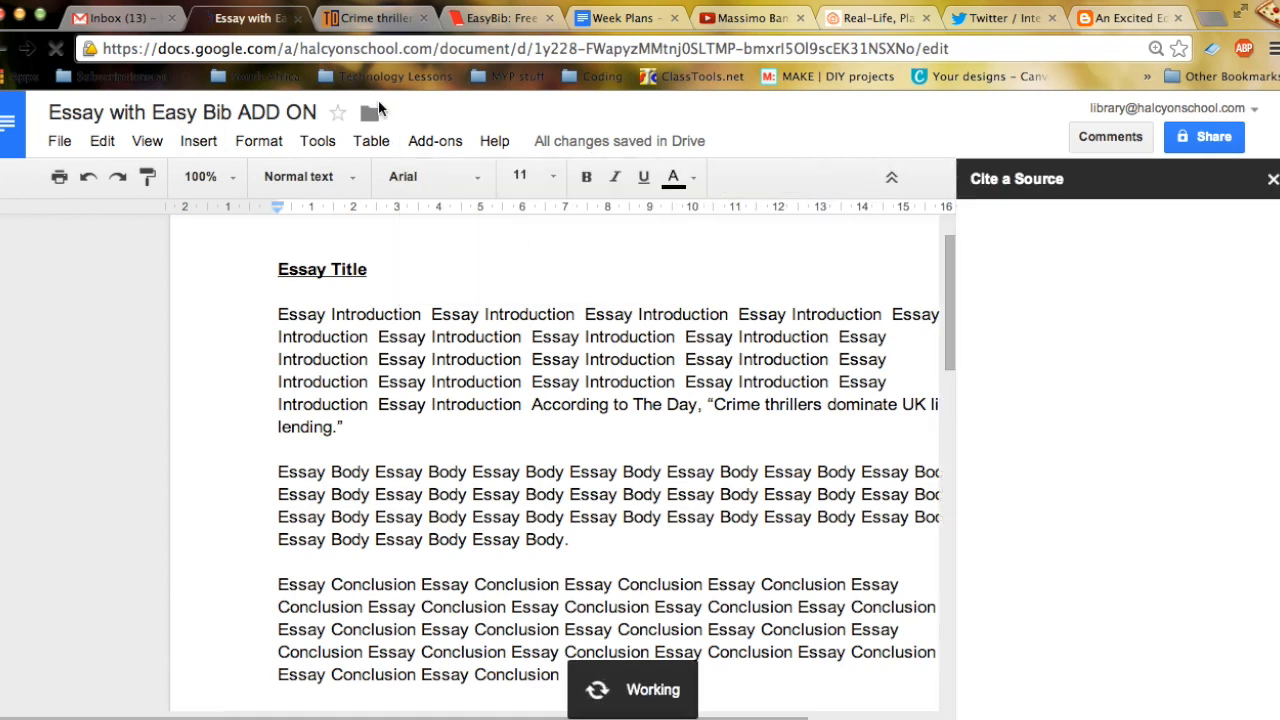
{"action": "left_click", "coordinate": [375, 18]}
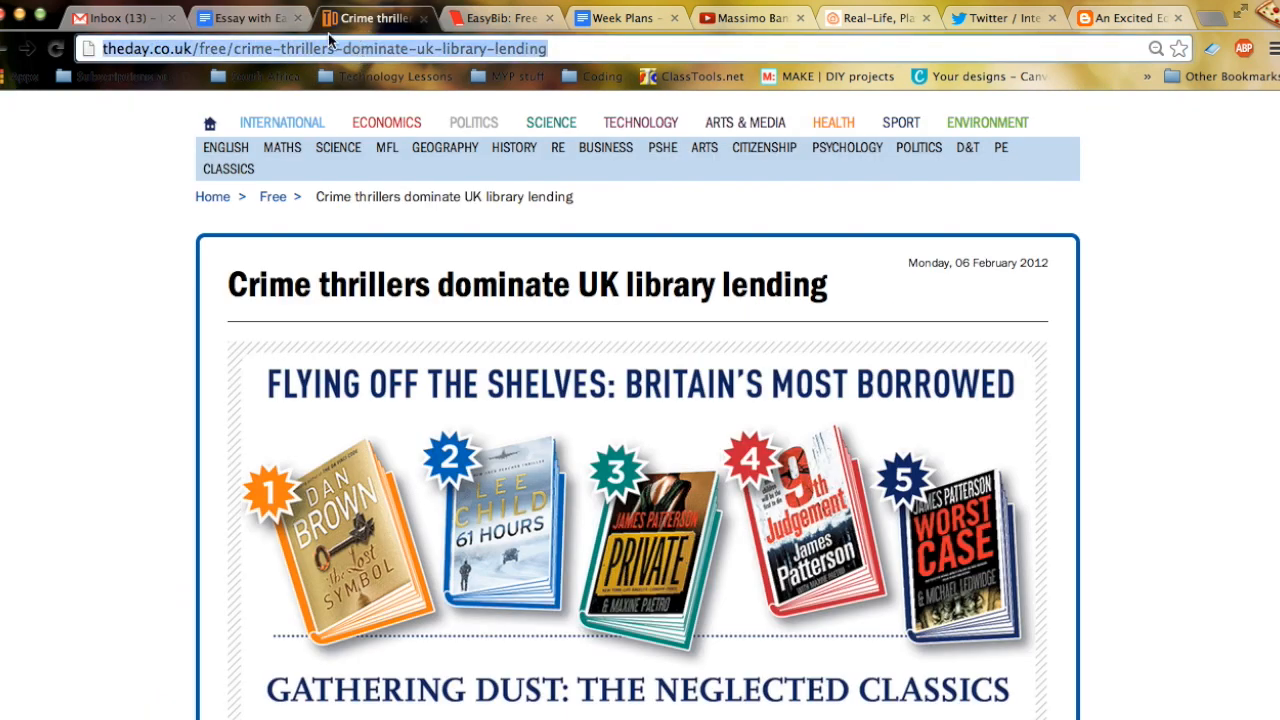
{"action": "left_click", "coordinate": [245, 18]}
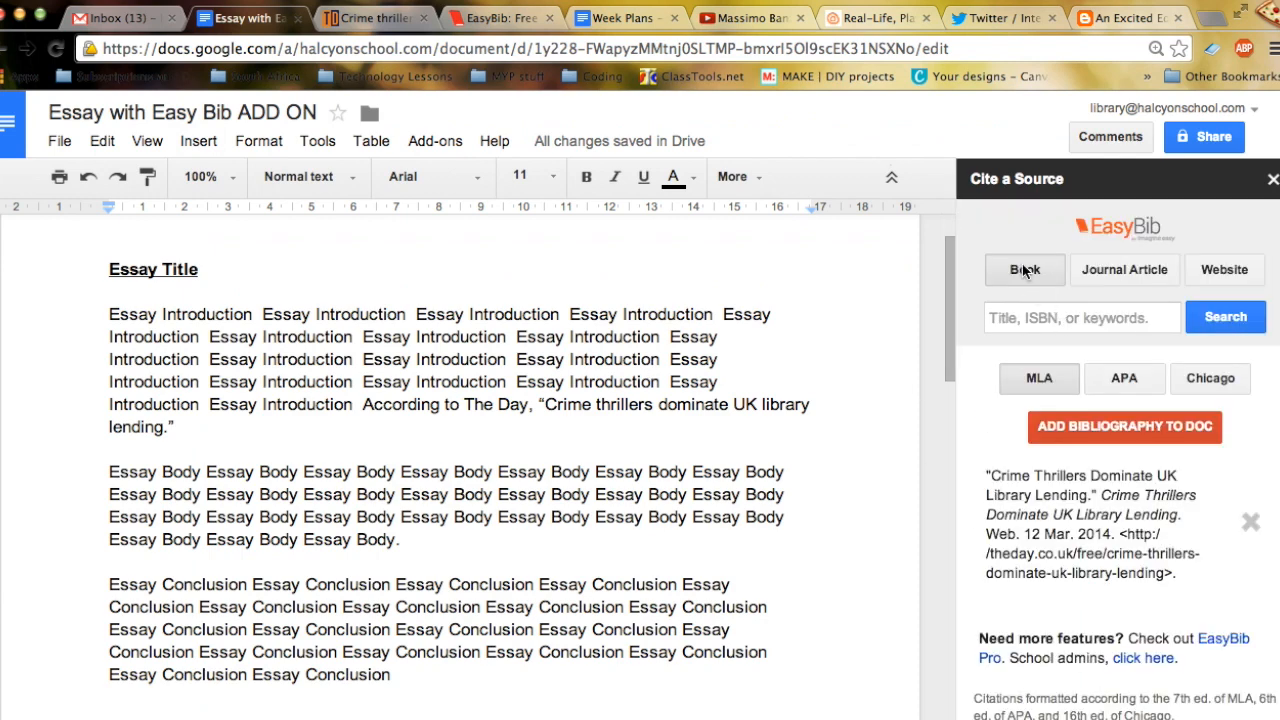
{"action": "mouse_move", "coordinate": [1042, 476]}
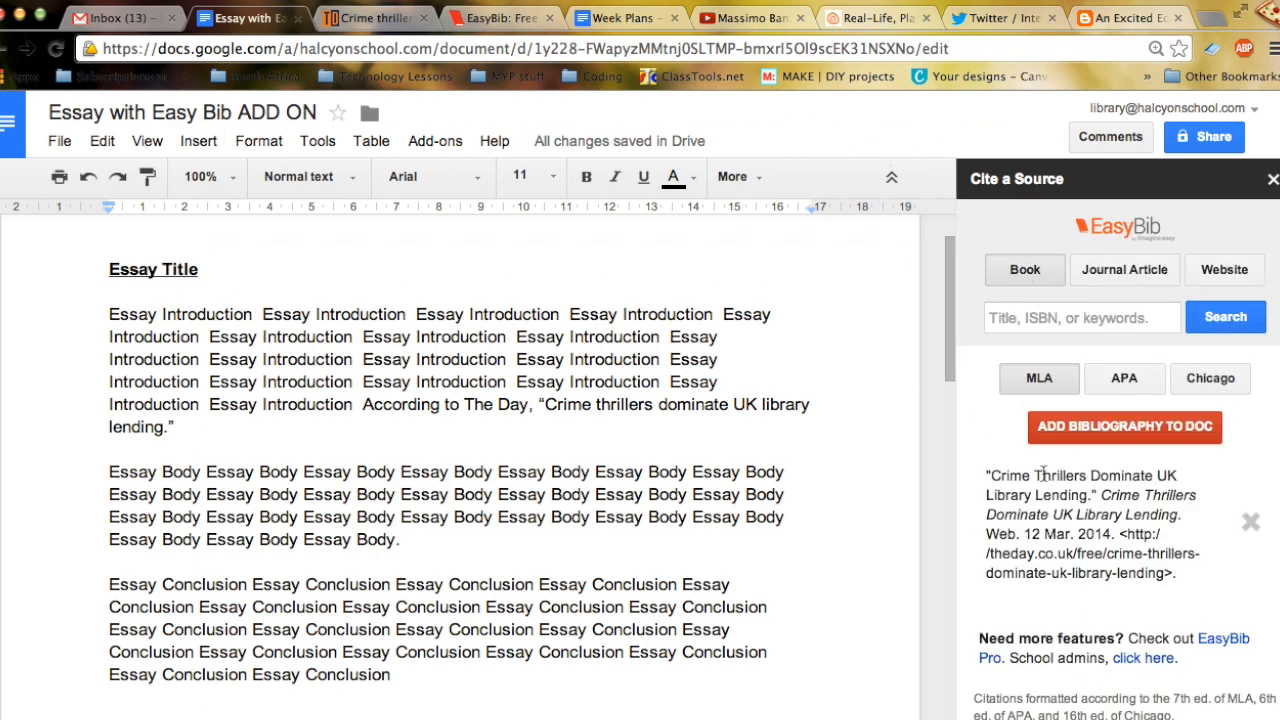
{"action": "left_click", "coordinate": [507, 18]}
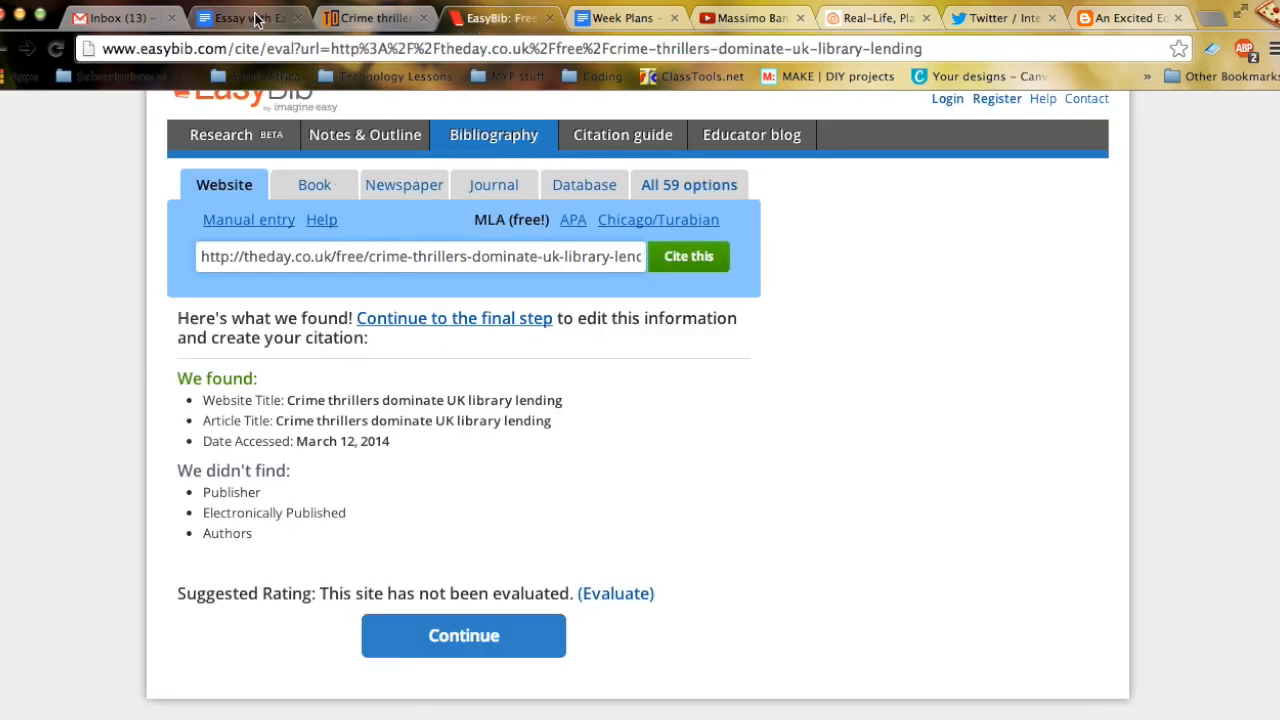
{"action": "left_click", "coordinate": [245, 18]}
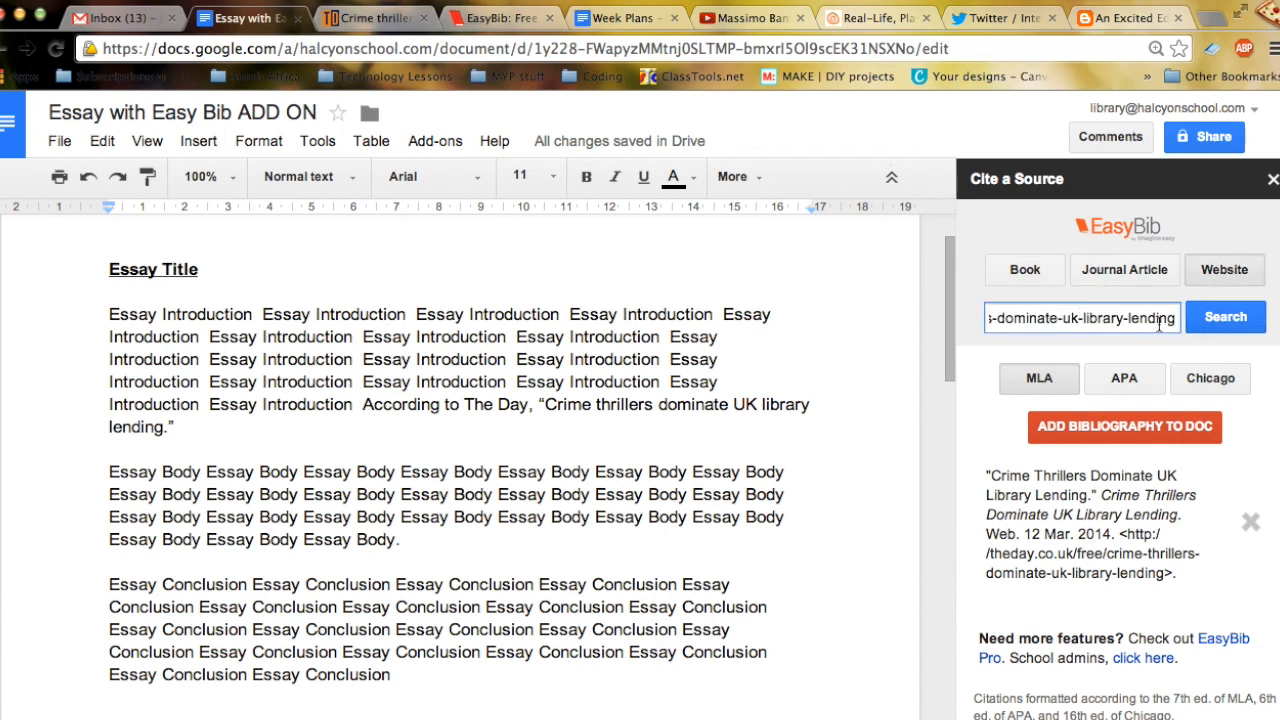
Search EasyBib for the URL and select the Crime thrillers result as the source
{"action": "left_click", "coordinate": [1225, 317]}
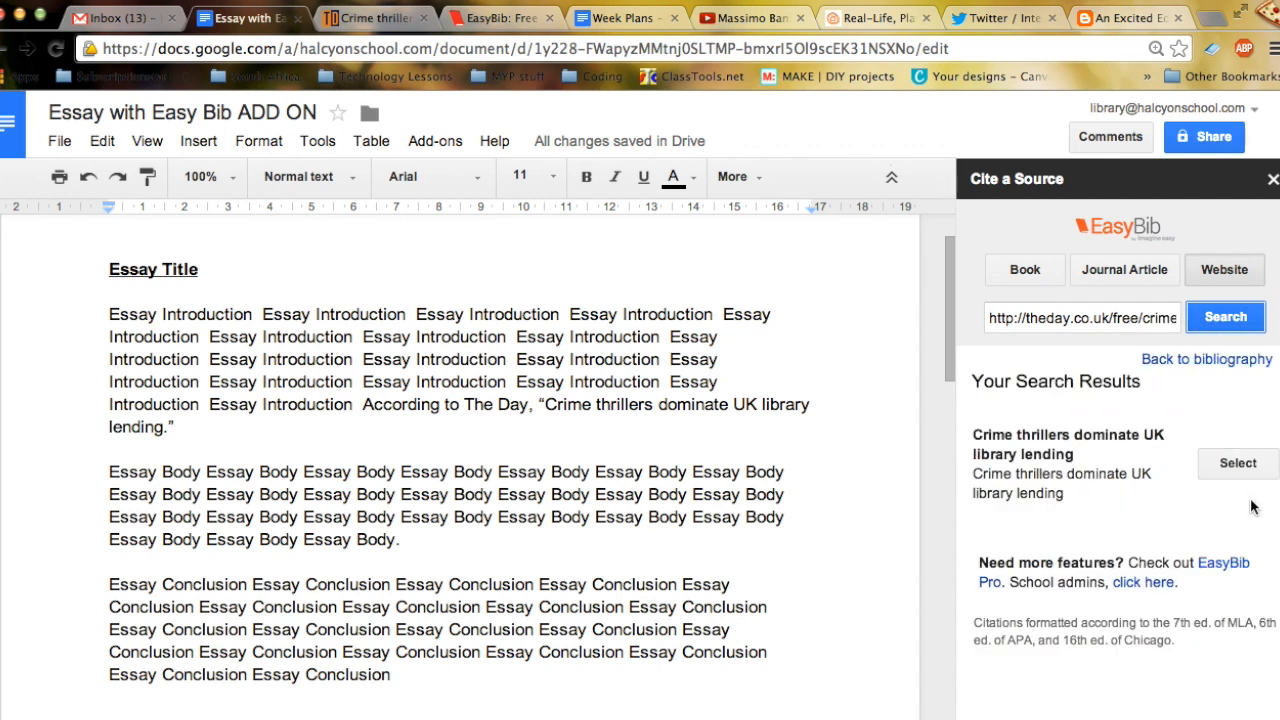
{"action": "mouse_move", "coordinate": [1238, 463]}
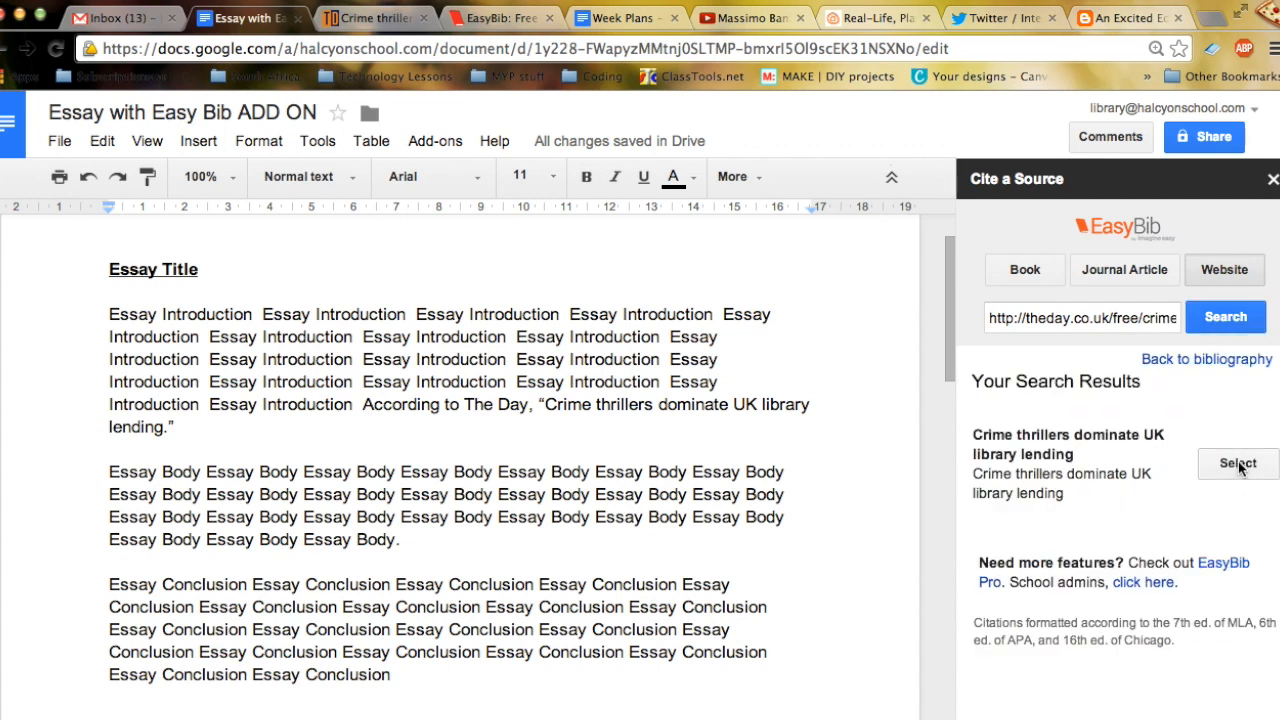
{"action": "left_click", "coordinate": [1238, 463]}
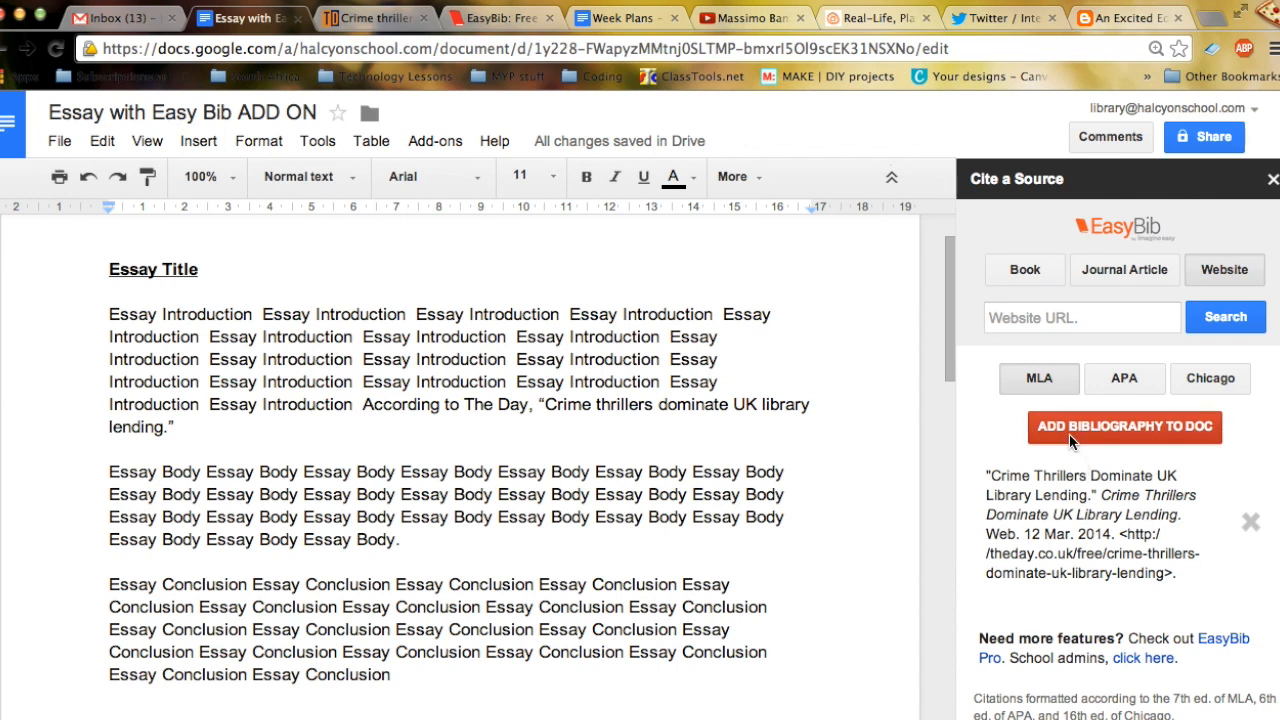
{"action": "mouse_move", "coordinate": [1069, 436]}
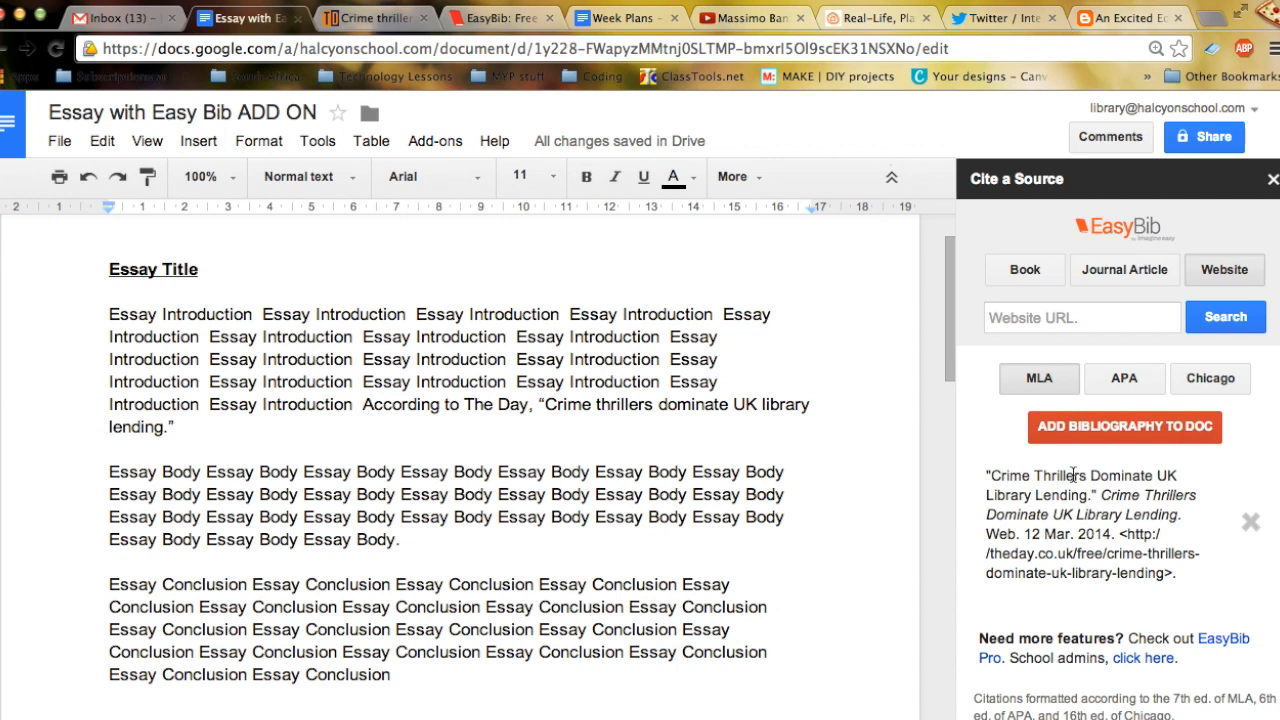
{"action": "mouse_move", "coordinate": [1088, 656]}
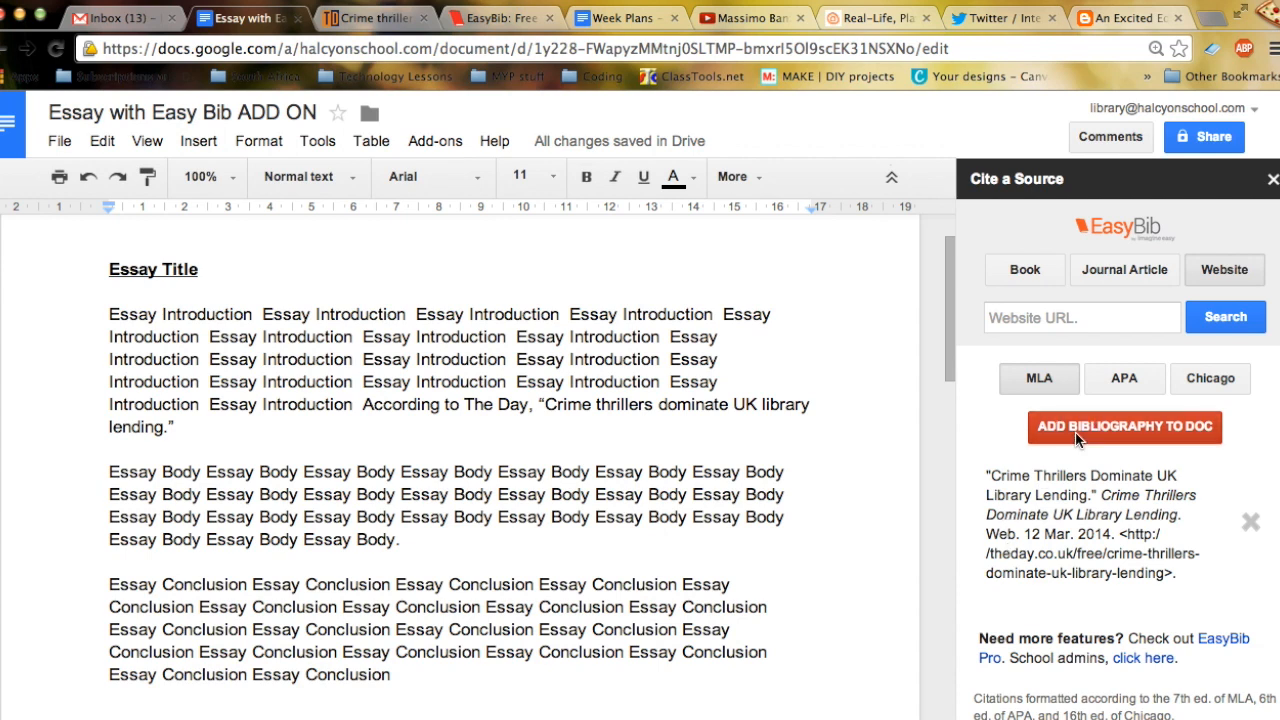
Insert the EasyBib bibliography into the document after the conclusion
{"action": "left_click", "coordinate": [1124, 427]}
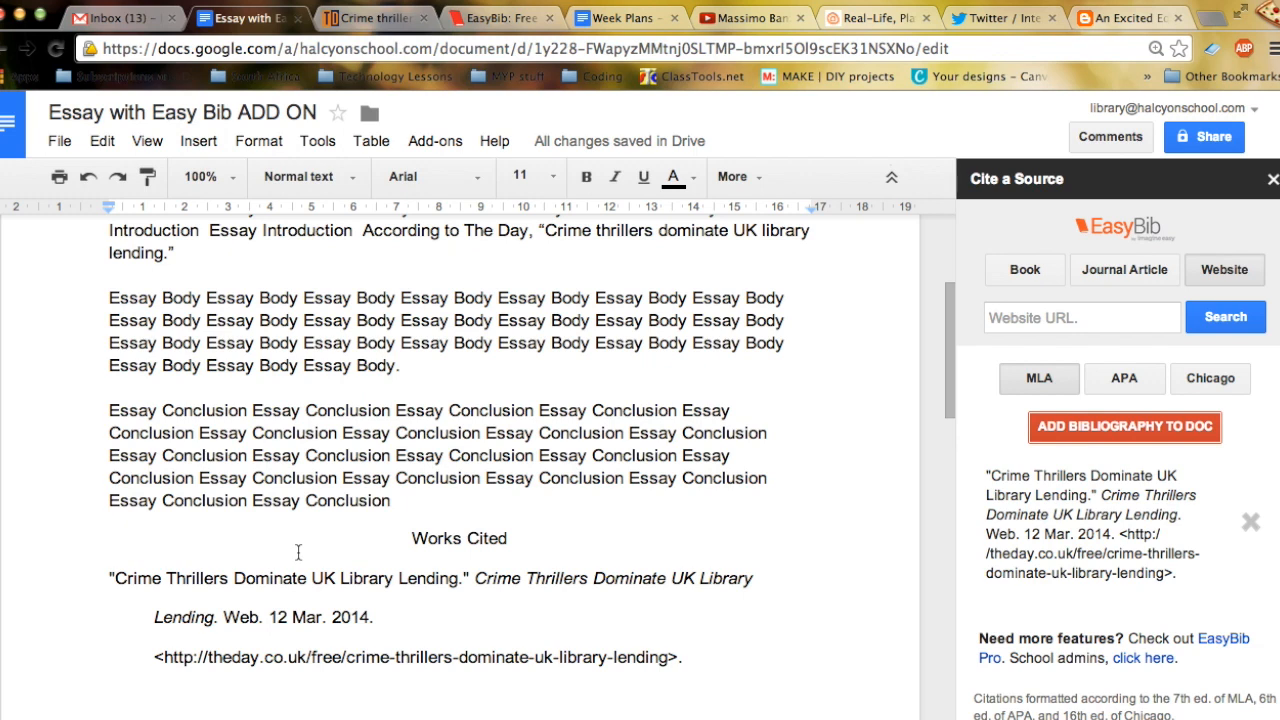
{"action": "mouse_move", "coordinate": [977, 415]}
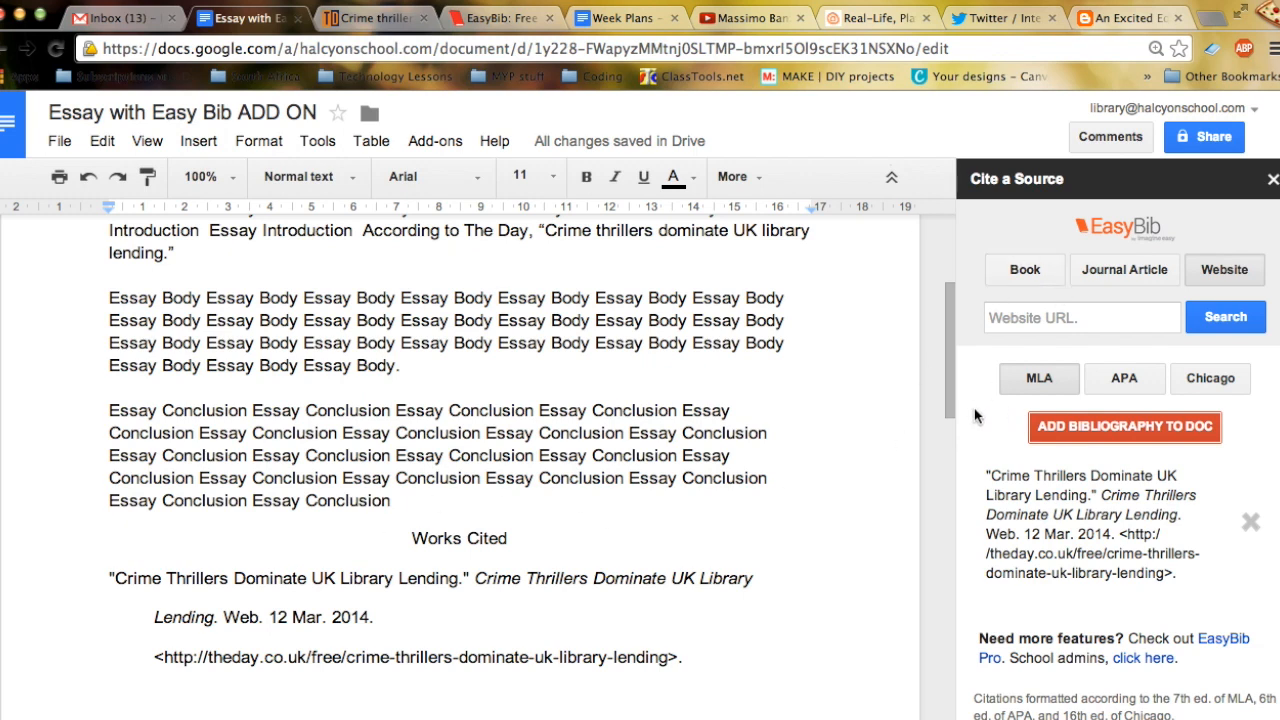
{"action": "mouse_move", "coordinate": [1045, 405]}
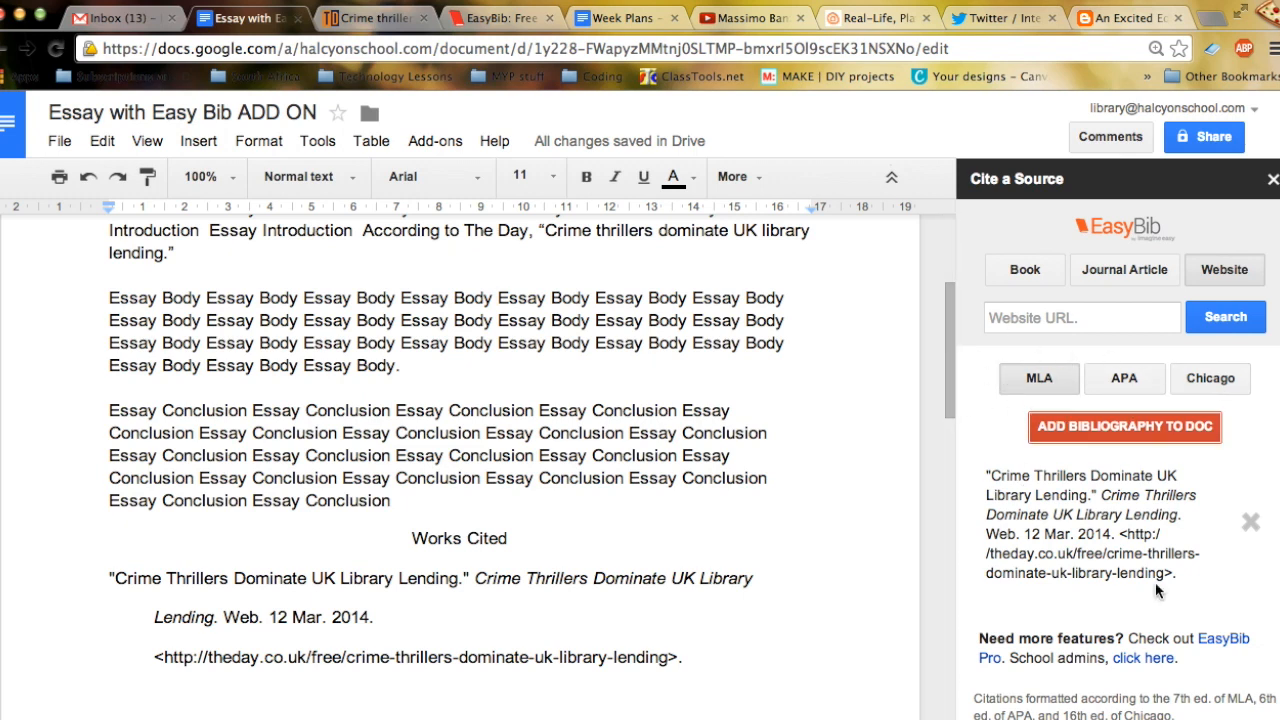
{"action": "mouse_move", "coordinate": [1211, 648]}
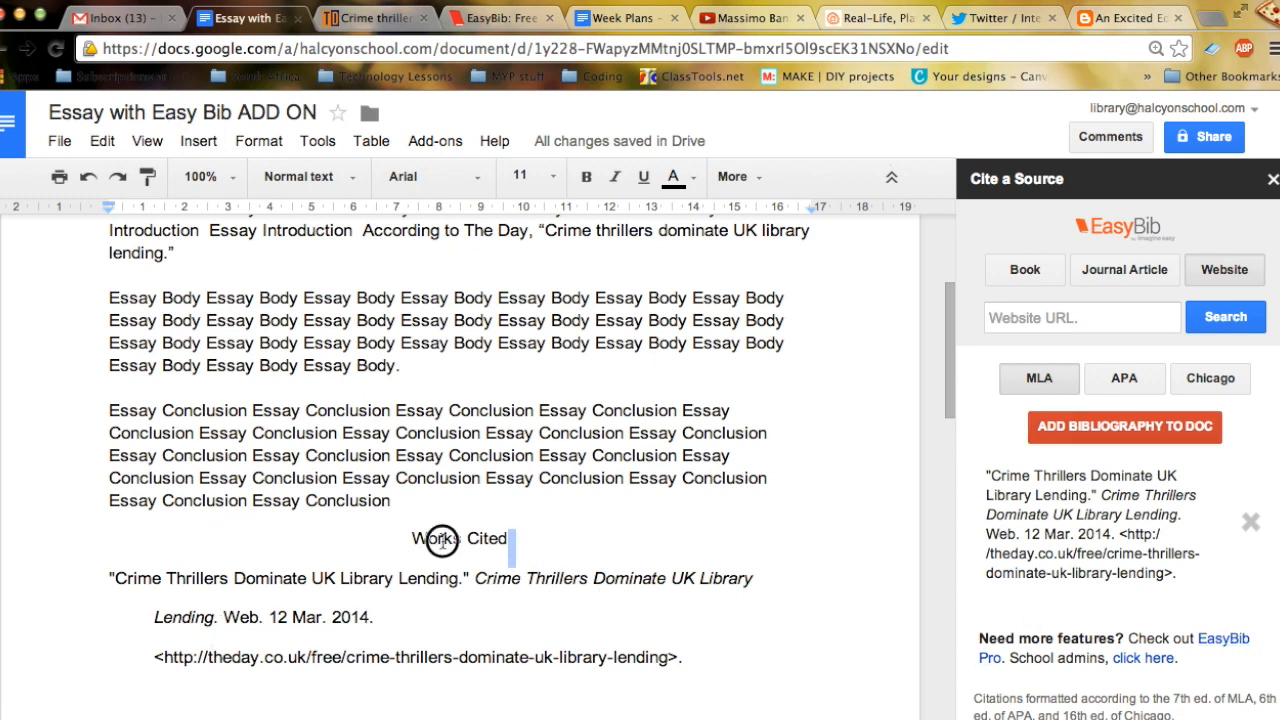
Bold the Works Cited heading, close the Cite a Source sidebar, and open Get add-ons
{"action": "double_click", "coordinate": [439, 540]}
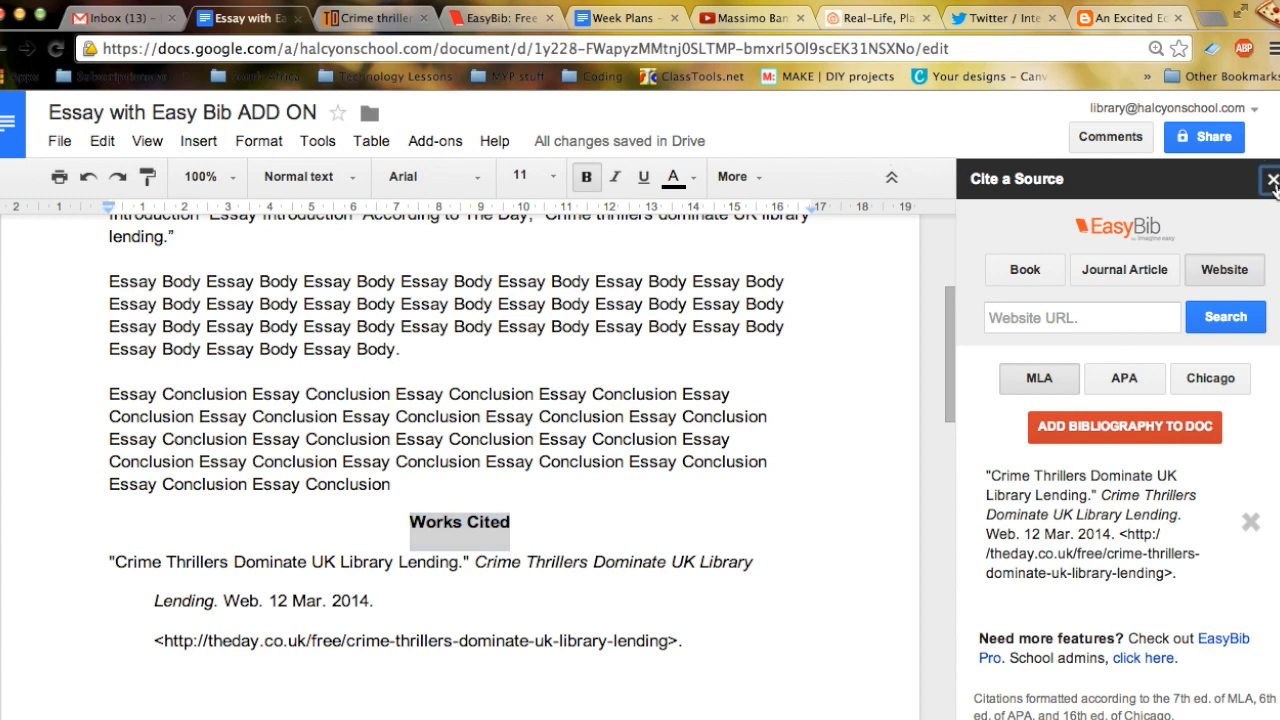
{"action": "left_click", "coordinate": [1271, 179]}
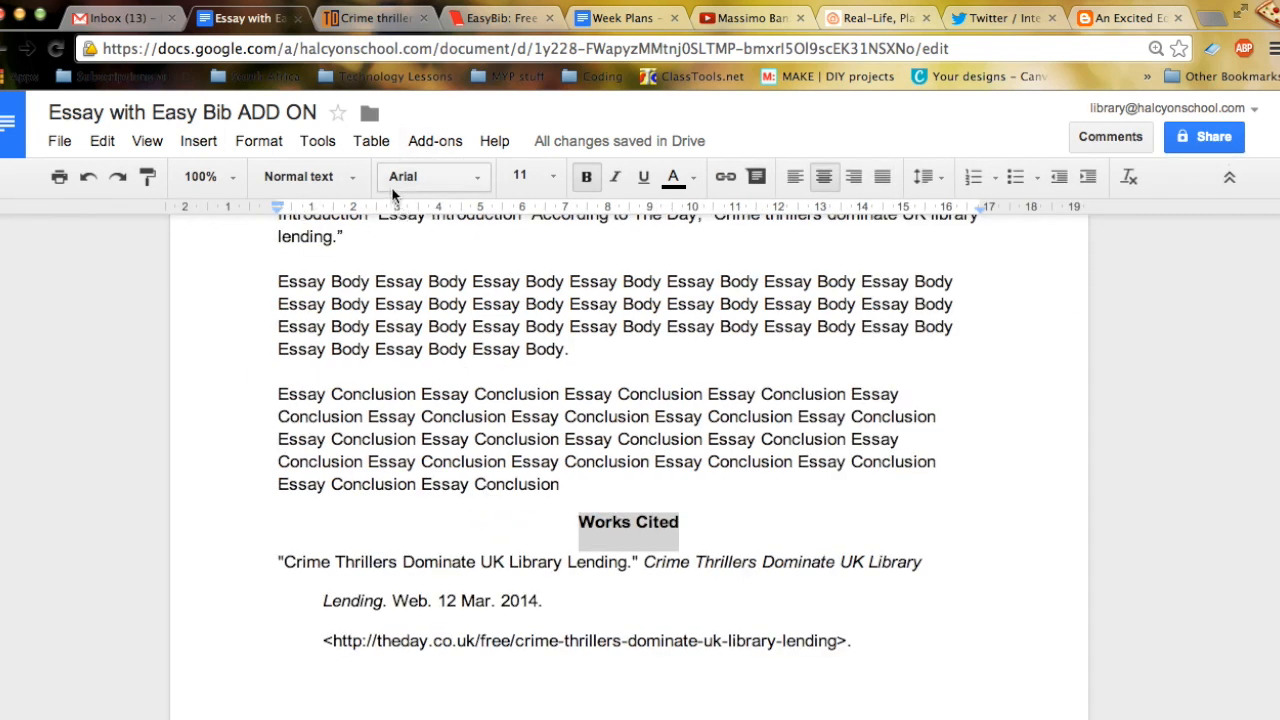
{"action": "left_click", "coordinate": [434, 140]}
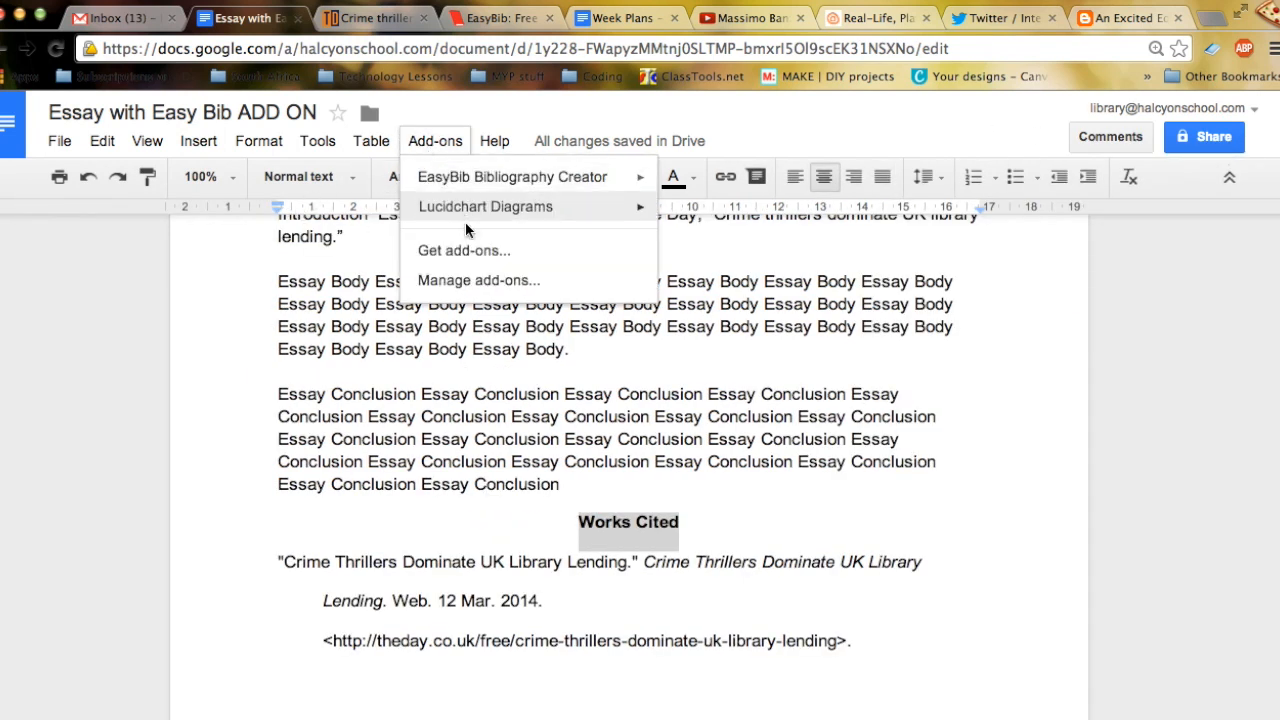
{"action": "left_click", "coordinate": [464, 250]}
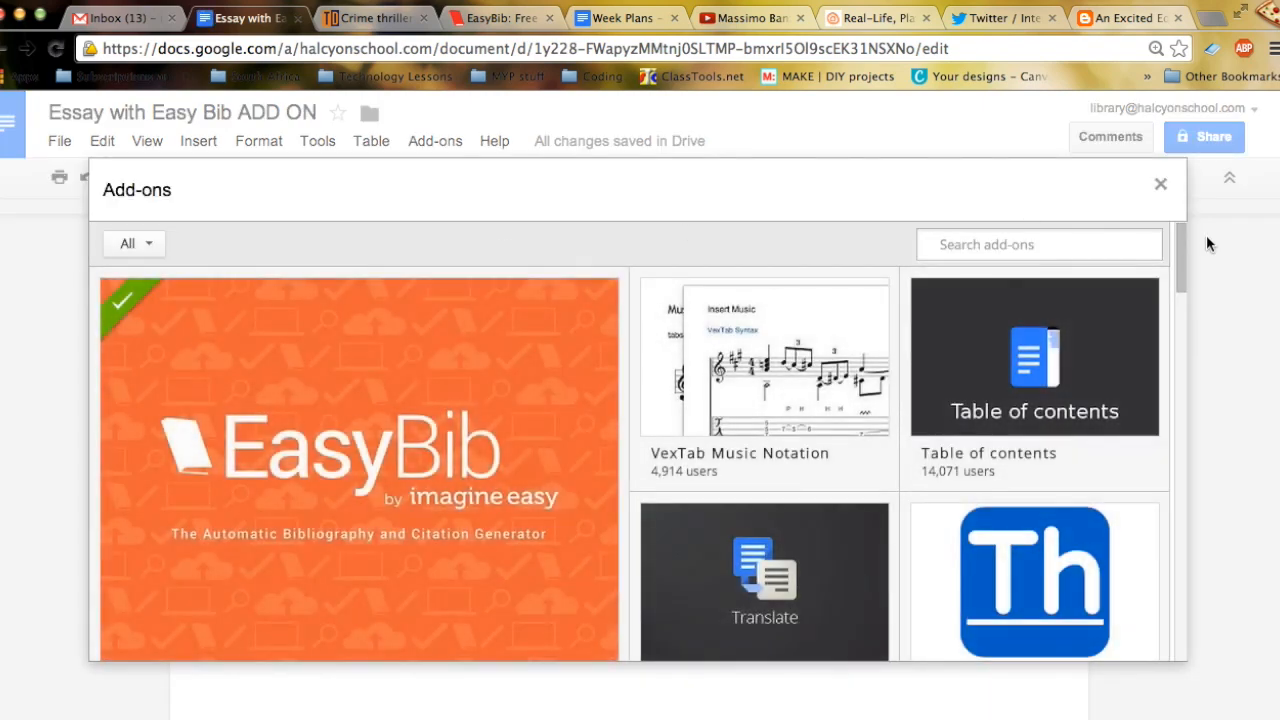